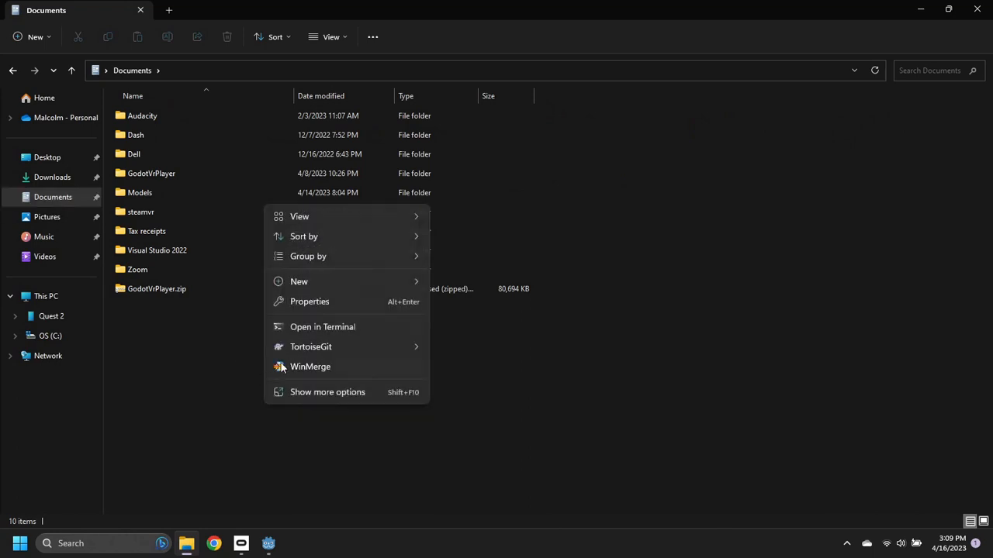
- Clone the godot-xr-tools repository into Documents using TortoiseGit Git Clone
{"action": "left_click", "coordinate": [310, 347]}
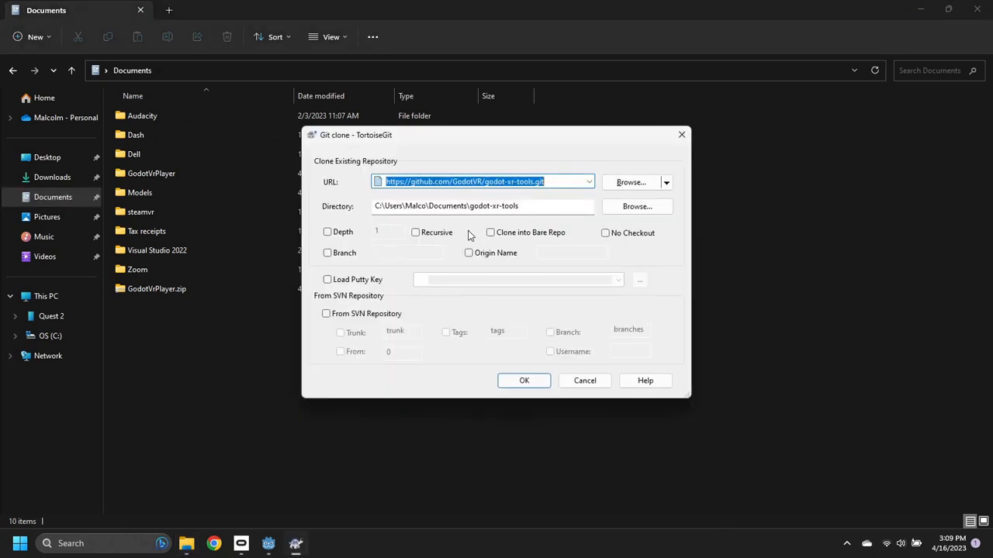
{"action": "left_click", "coordinate": [524, 380]}
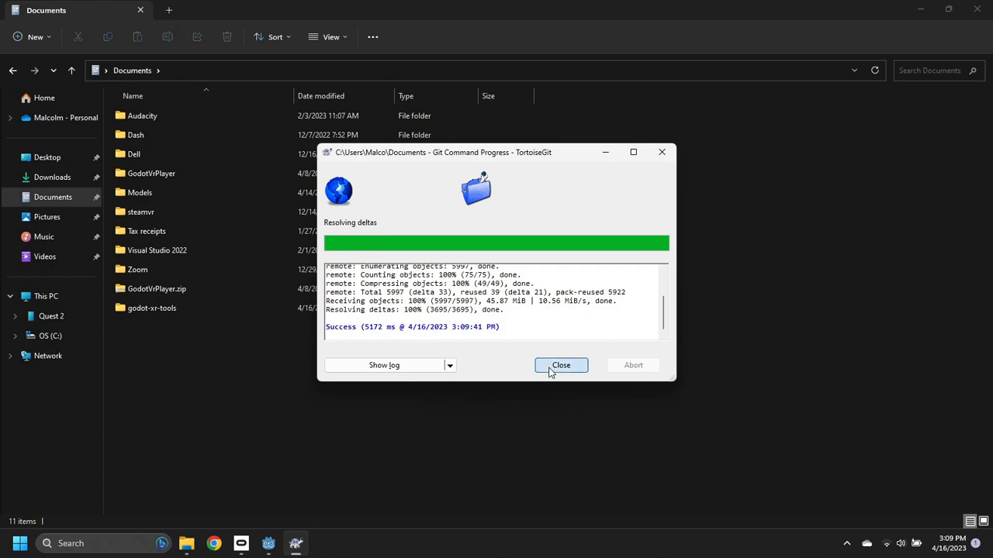
{"action": "left_click", "coordinate": [561, 366]}
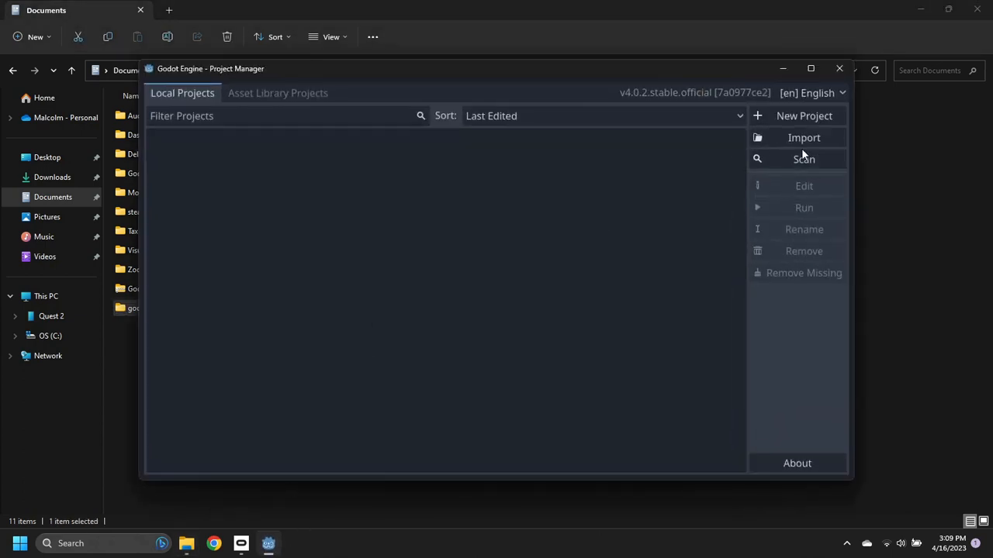
- Import the cloned godot-xr-tools project.godot and open Godot XR Tools Demo for editing
{"action": "left_click", "coordinate": [803, 137]}
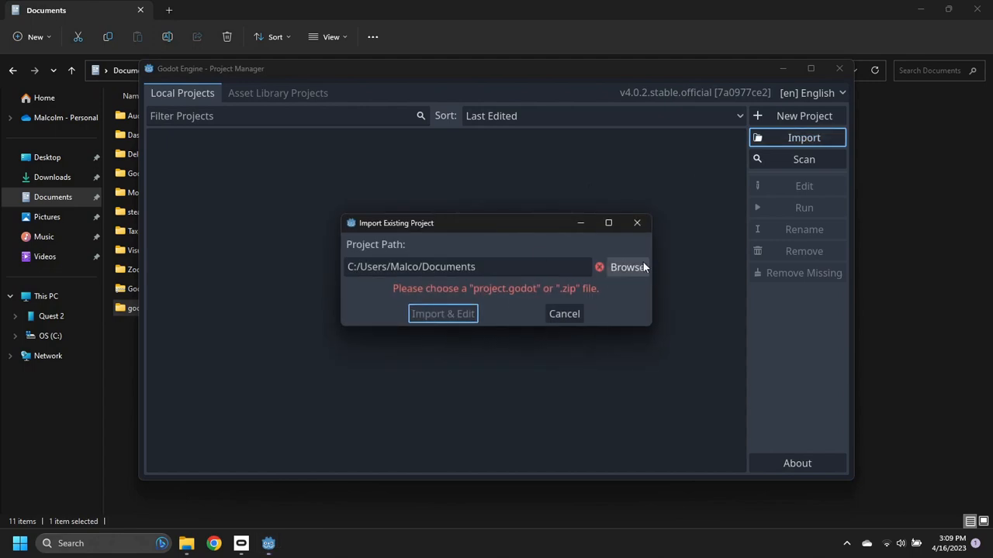
{"action": "left_click", "coordinate": [627, 267]}
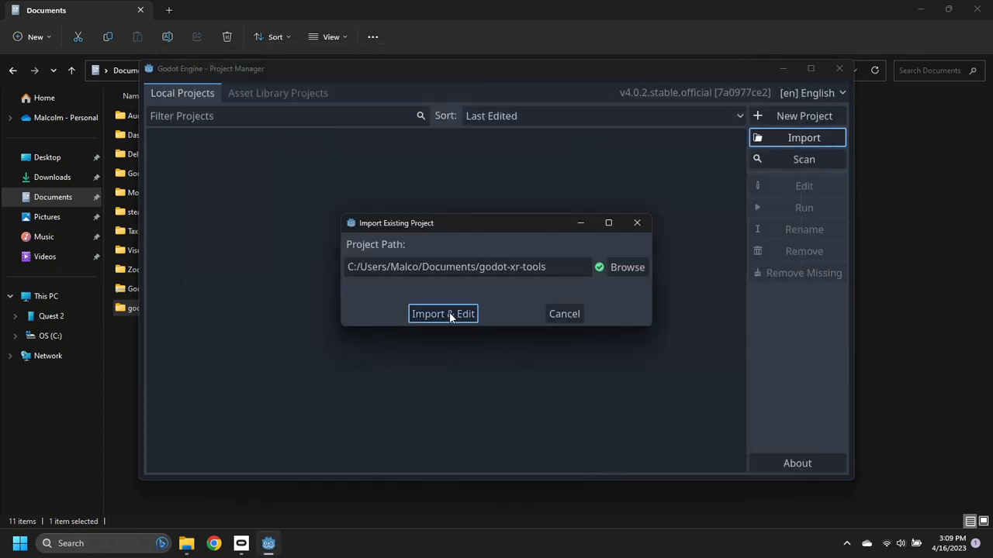
{"action": "left_click", "coordinate": [443, 313]}
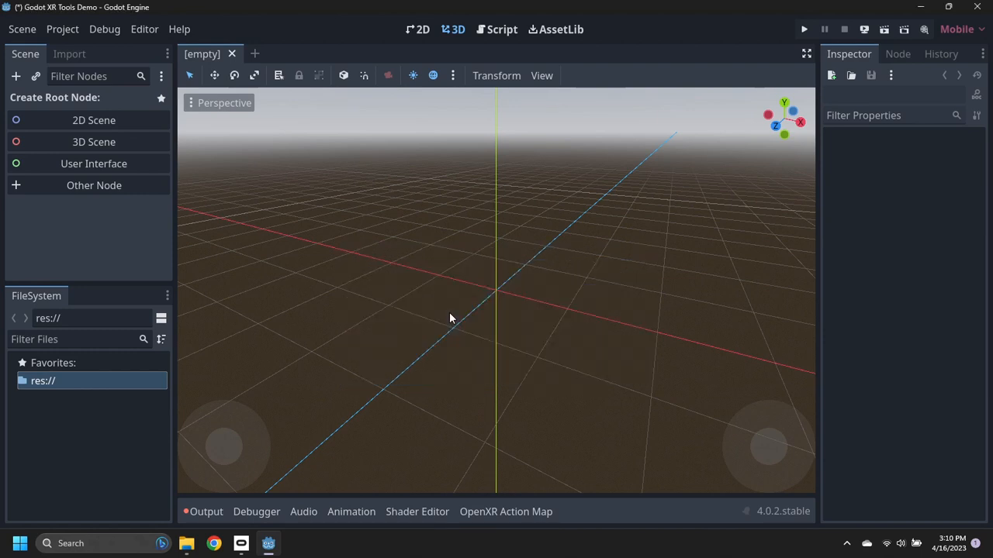
- Open demo_staging.tscn and install the Android Build Template
{"action": "double_click", "coordinate": [83, 489]}
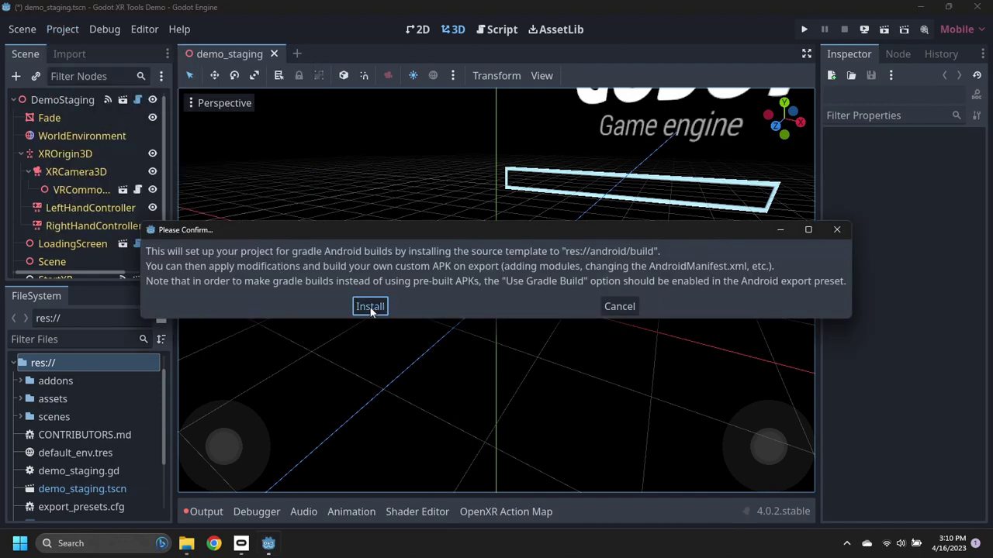
{"action": "left_click", "coordinate": [369, 306]}
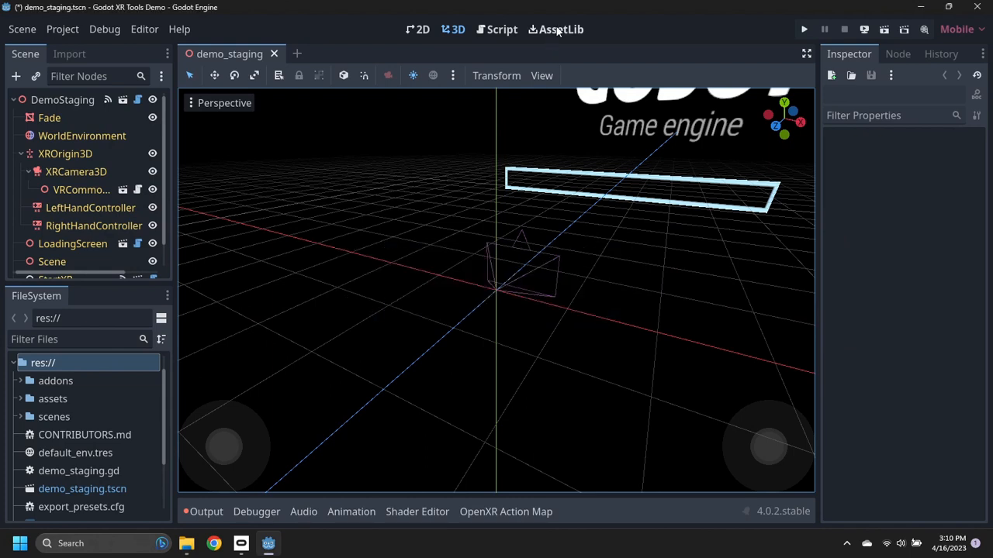
- Search AssetLib for 'godot xr' and install the Godot XR Android OpenXR Loaders asset
{"action": "left_click", "coordinate": [555, 30]}
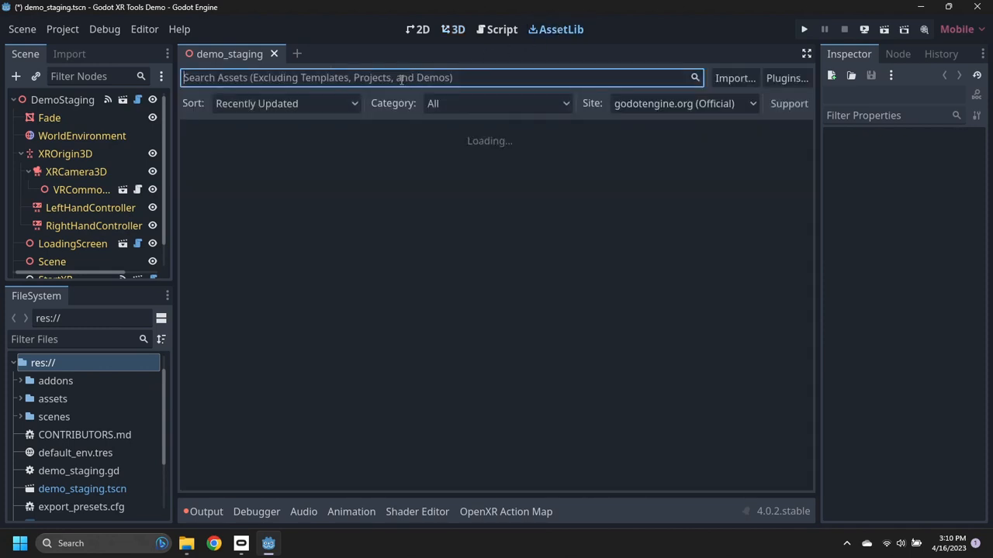
{"action": "type", "text": "godot xr"}
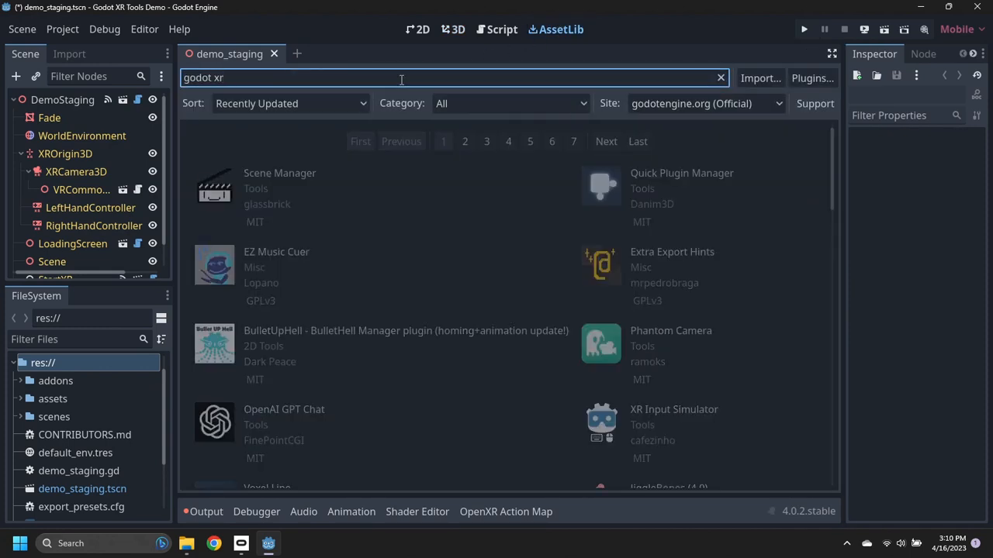
{"action": "key", "text": "Return"}
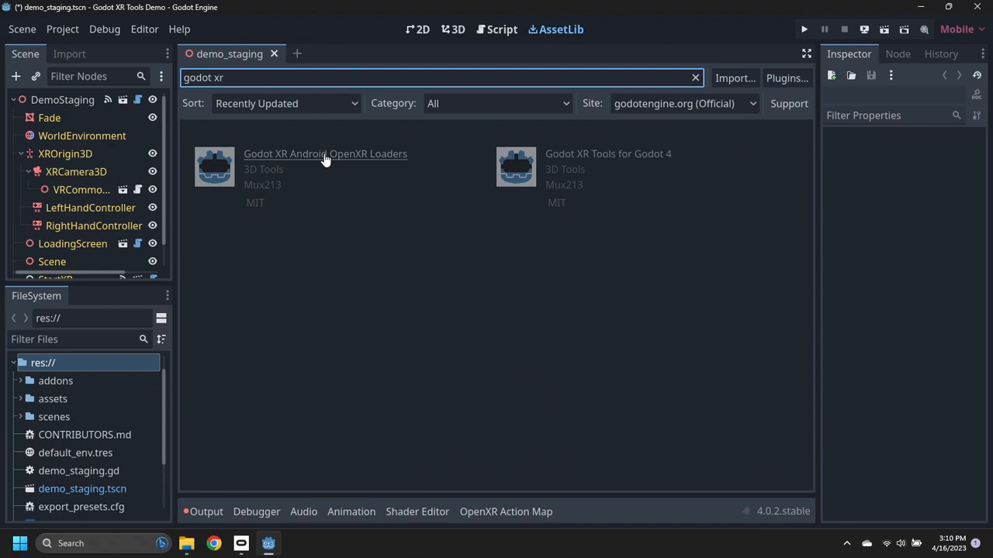
{"action": "left_click", "coordinate": [324, 153]}
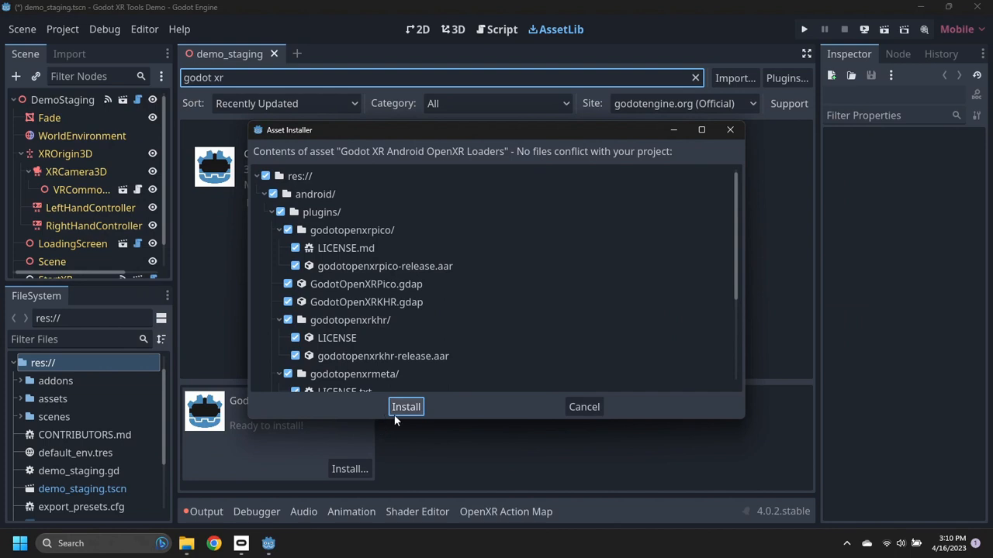
{"action": "left_click", "coordinate": [405, 407]}
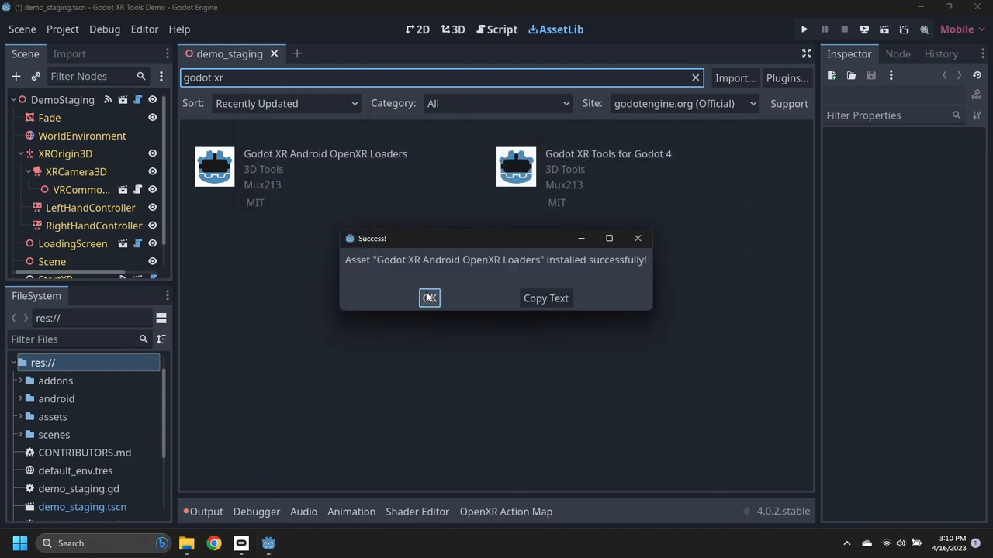
{"action": "left_click", "coordinate": [62, 29]}
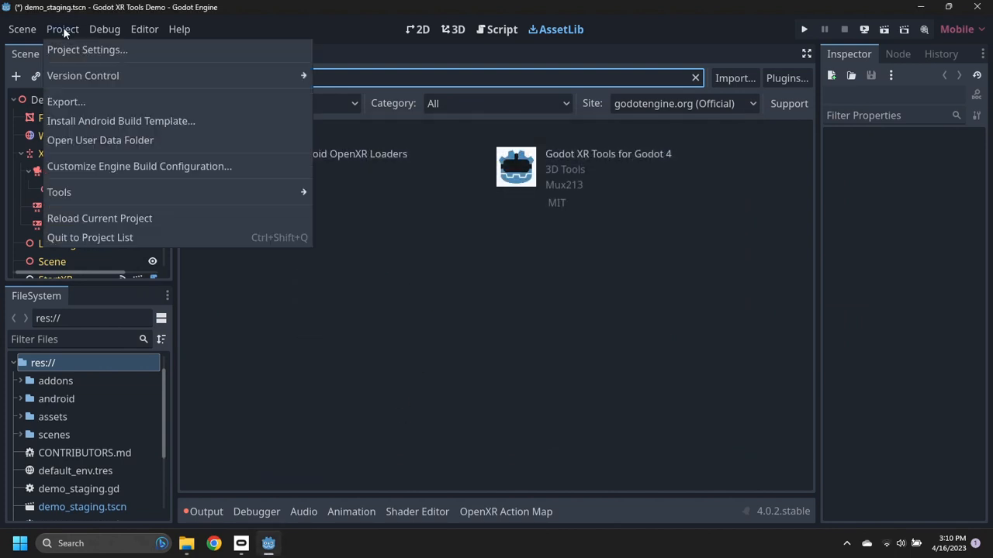
- Enable Godot Open Xr Meta in the Android Quest preset, then deploy to Oculus Quest 2
{"action": "left_click", "coordinate": [66, 101]}
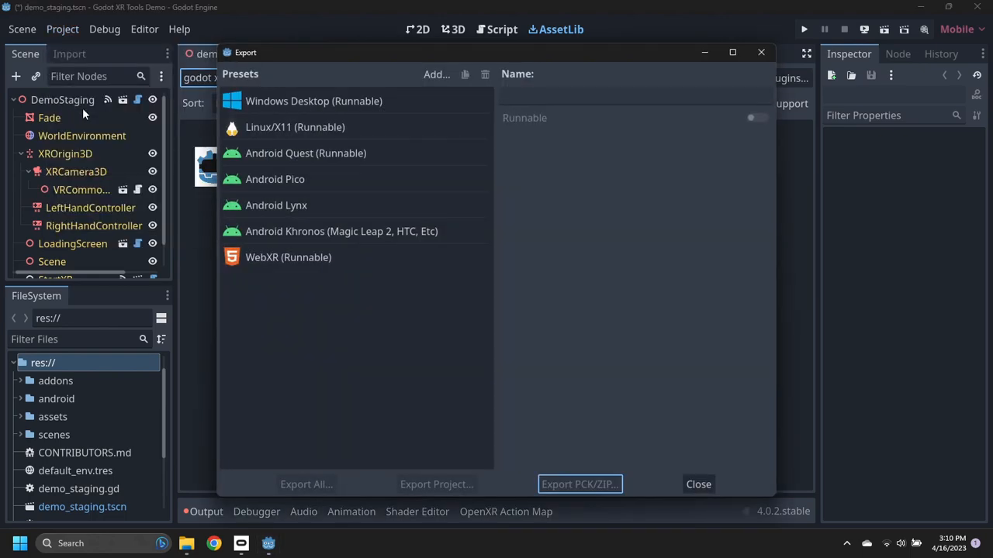
{"action": "left_click", "coordinate": [305, 153]}
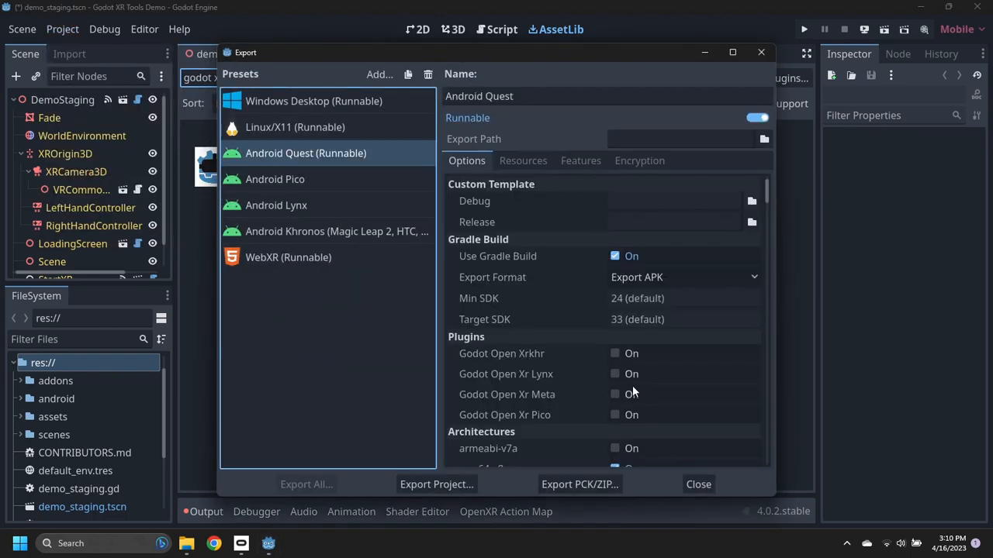
{"action": "left_click", "coordinate": [614, 394]}
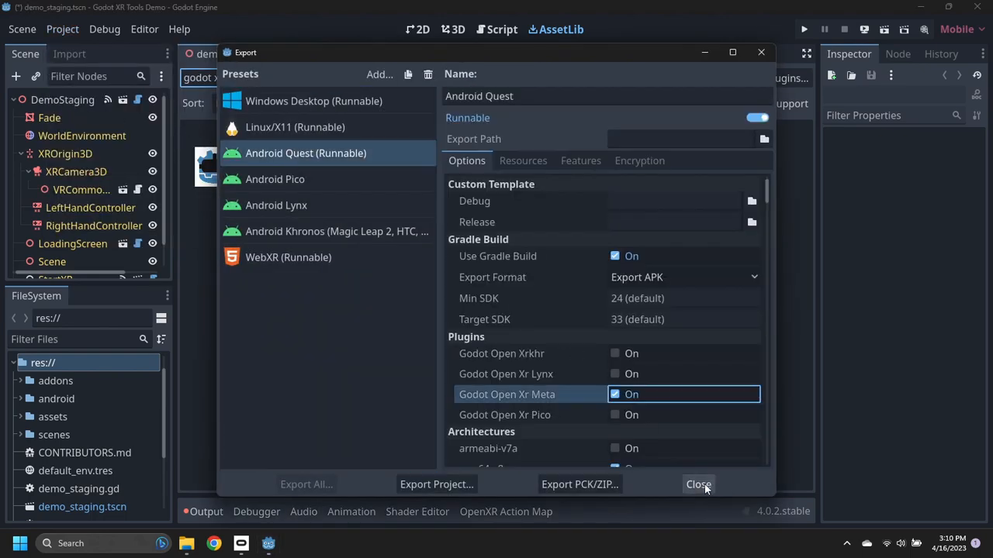
{"action": "left_click", "coordinate": [697, 484]}
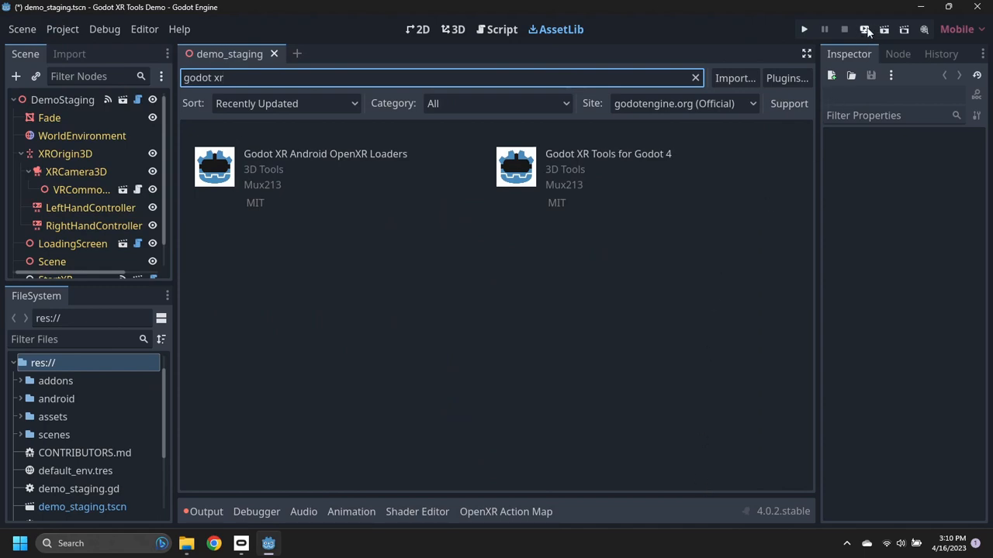
{"action": "left_click", "coordinate": [867, 29]}
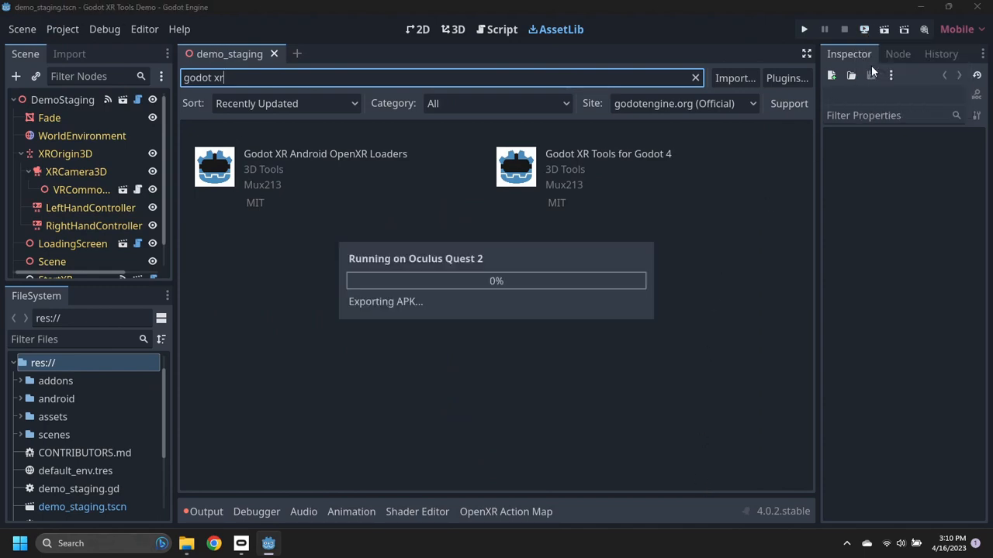